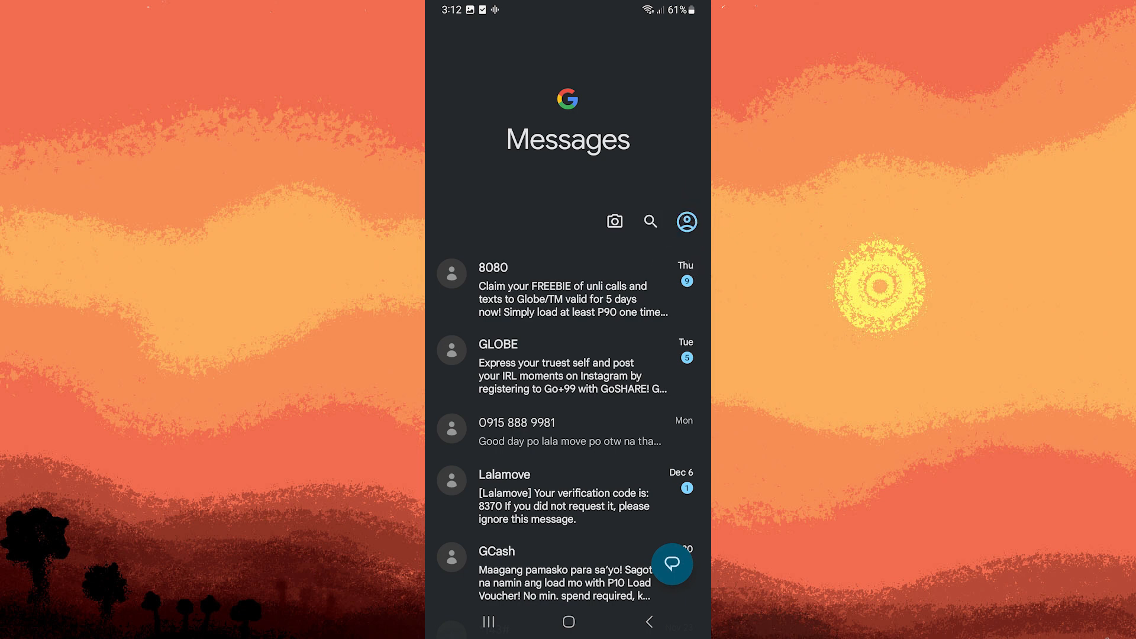
Show the account menu from the profile icon on the conversation list.
{"action": "left_click", "coordinate": [686, 221]}
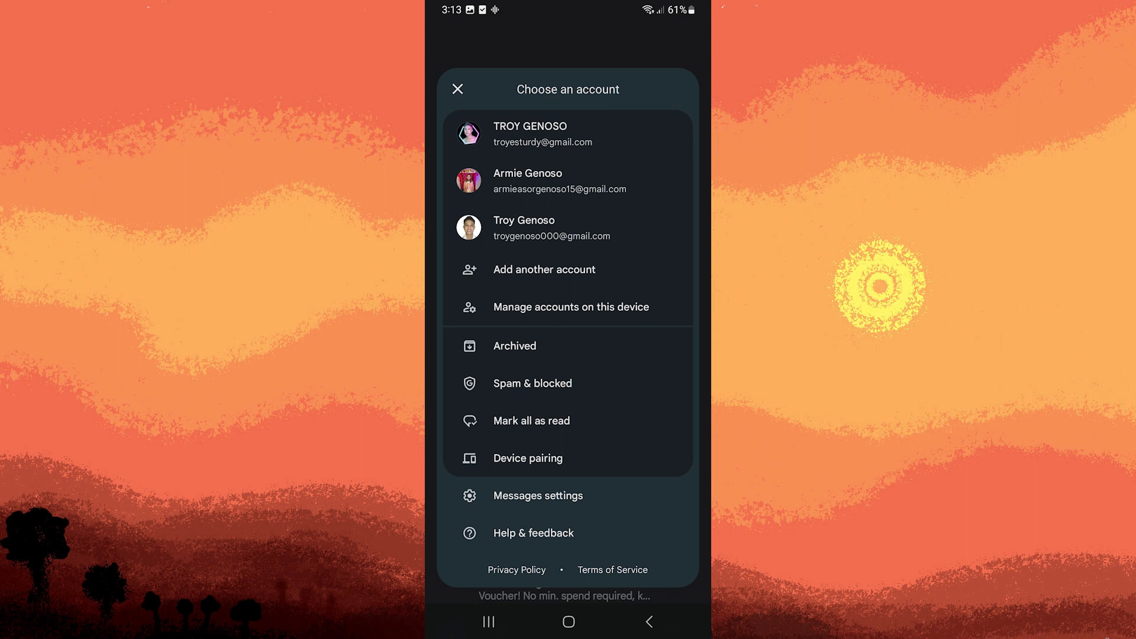
{"action": "mouse_move", "coordinate": [494, 459]}
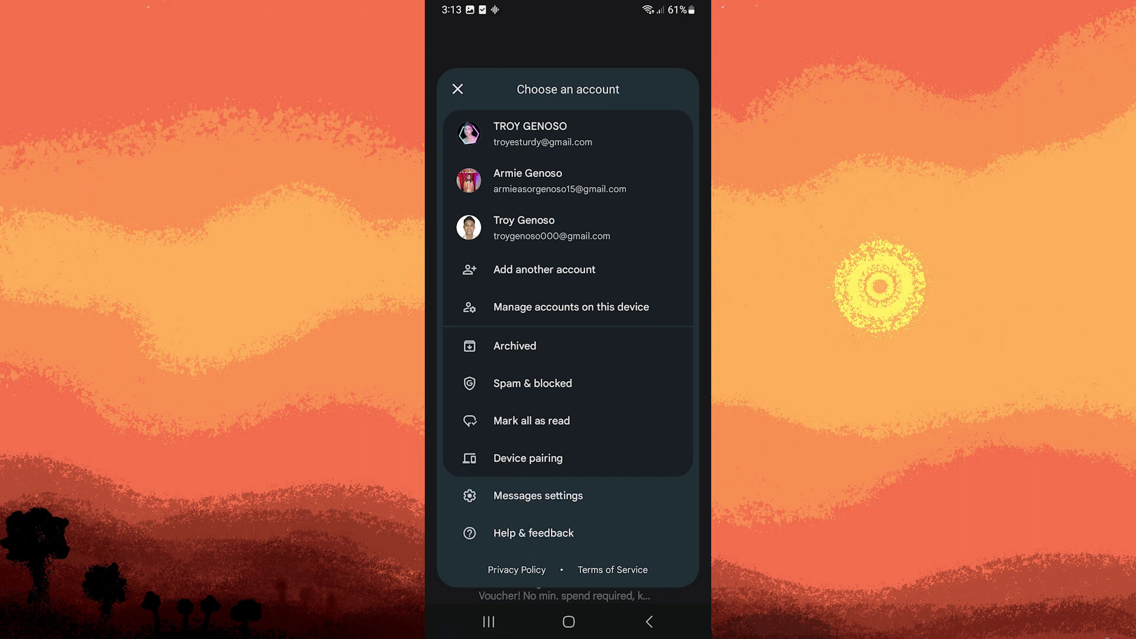
Reach the Messages App notifications page via Messages settings, Notifications.
{"action": "left_click", "coordinate": [537, 494]}
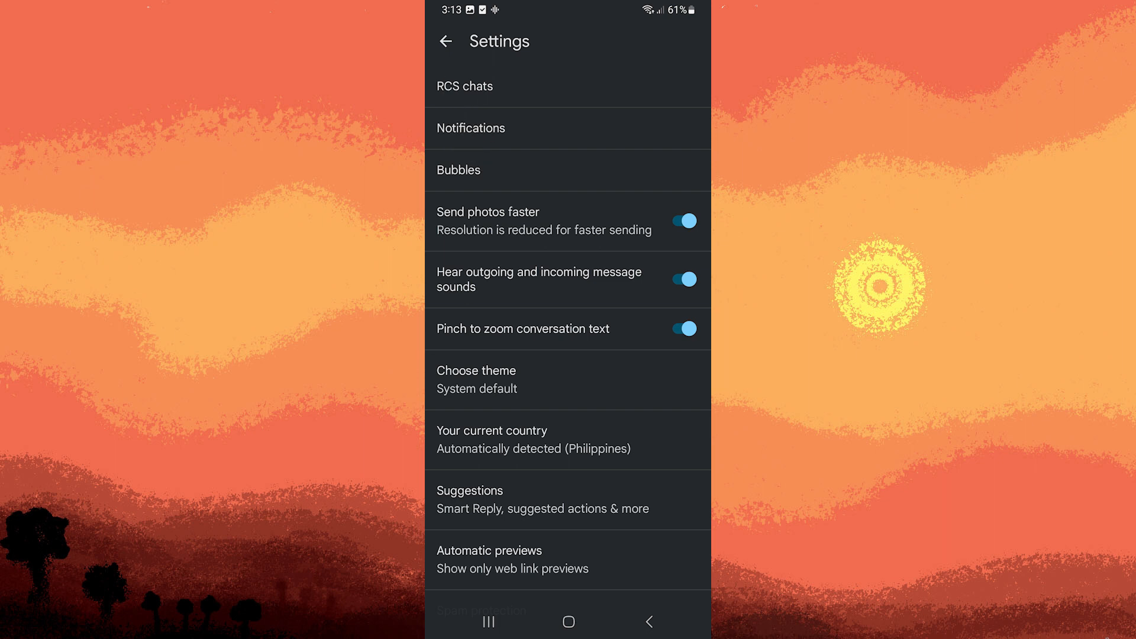
{"action": "left_click", "coordinate": [471, 128]}
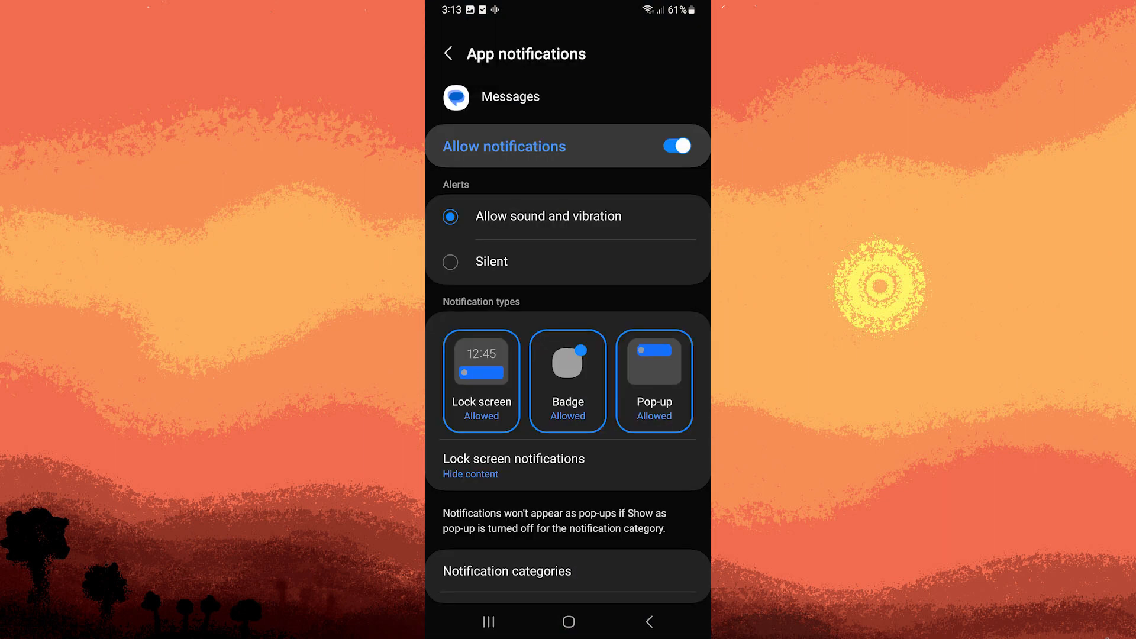